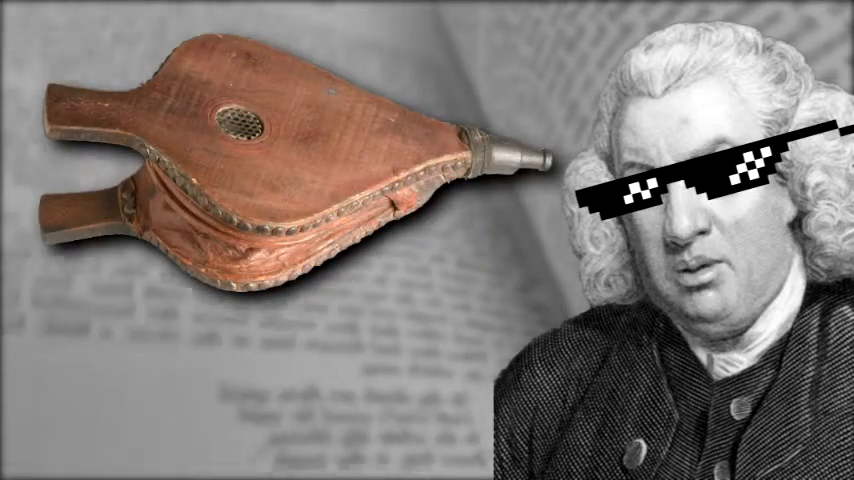
type("fol")
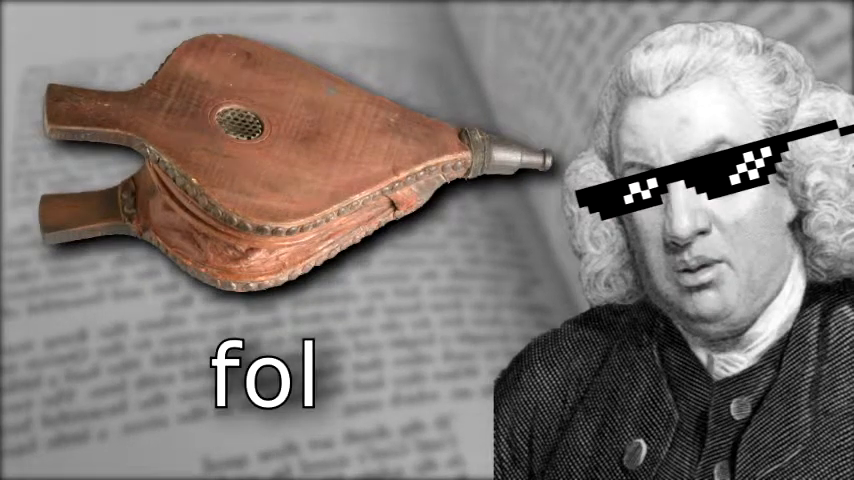